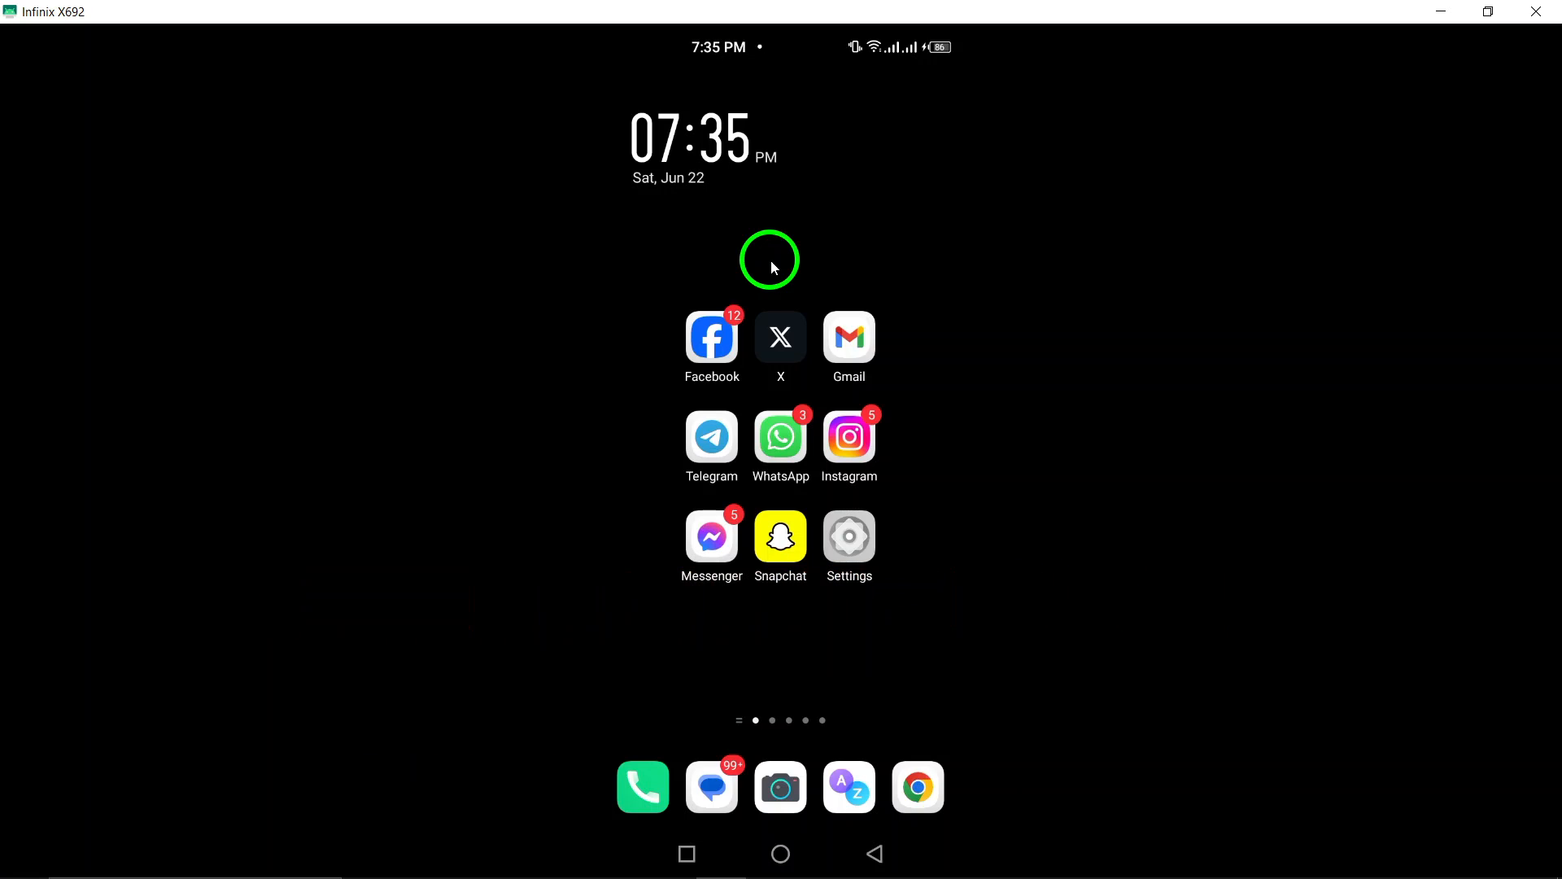
mouse_move(711, 410)
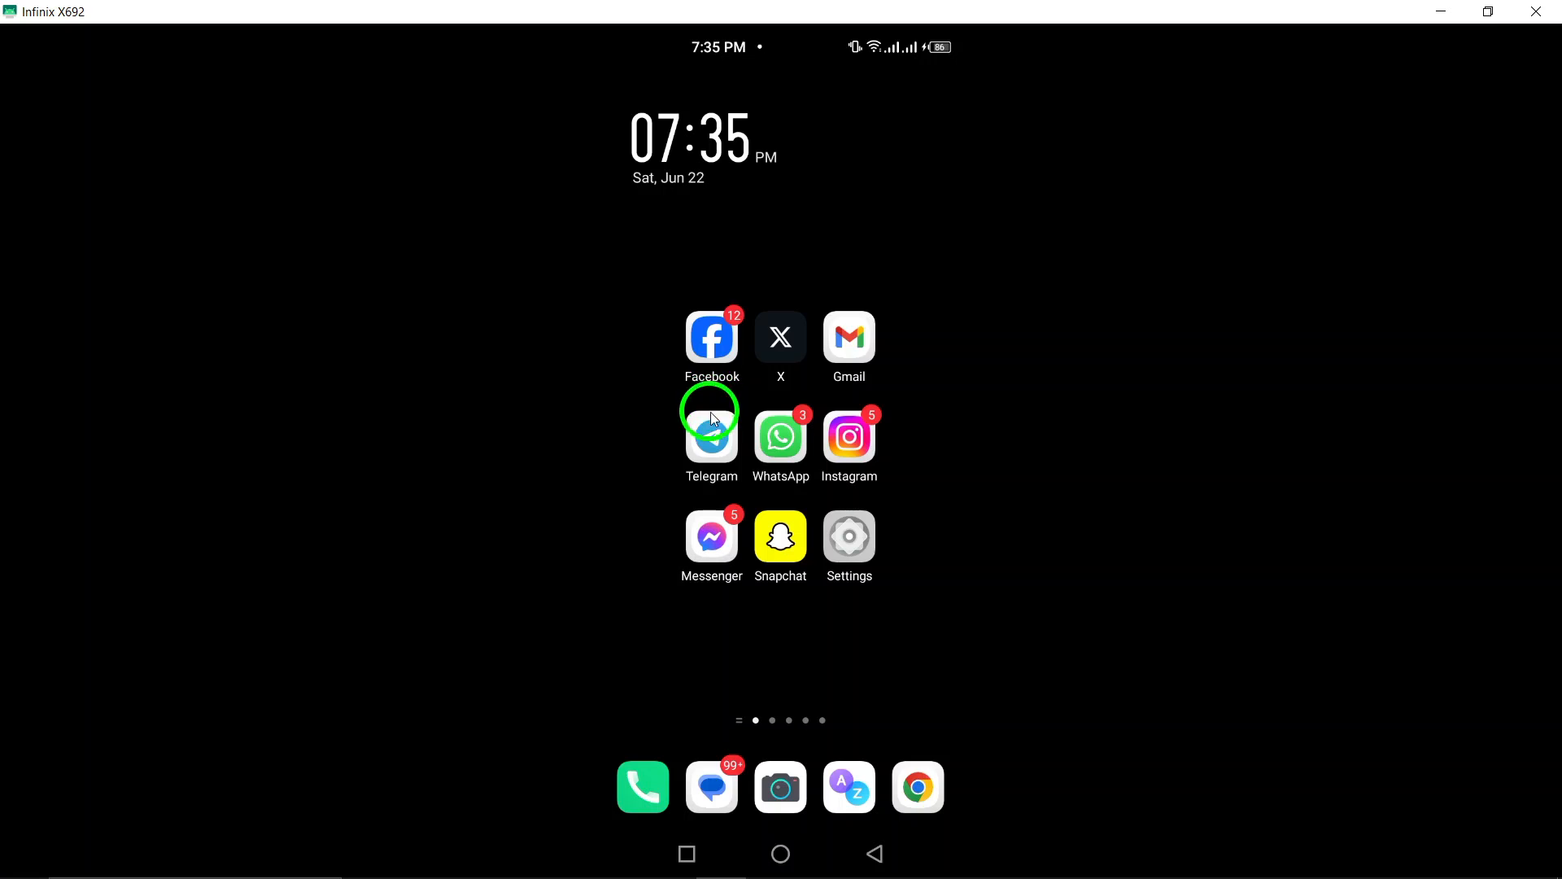
Launch Telegram, enter the chat and mark the outgoing call entry for selection.
left_click(711, 436)
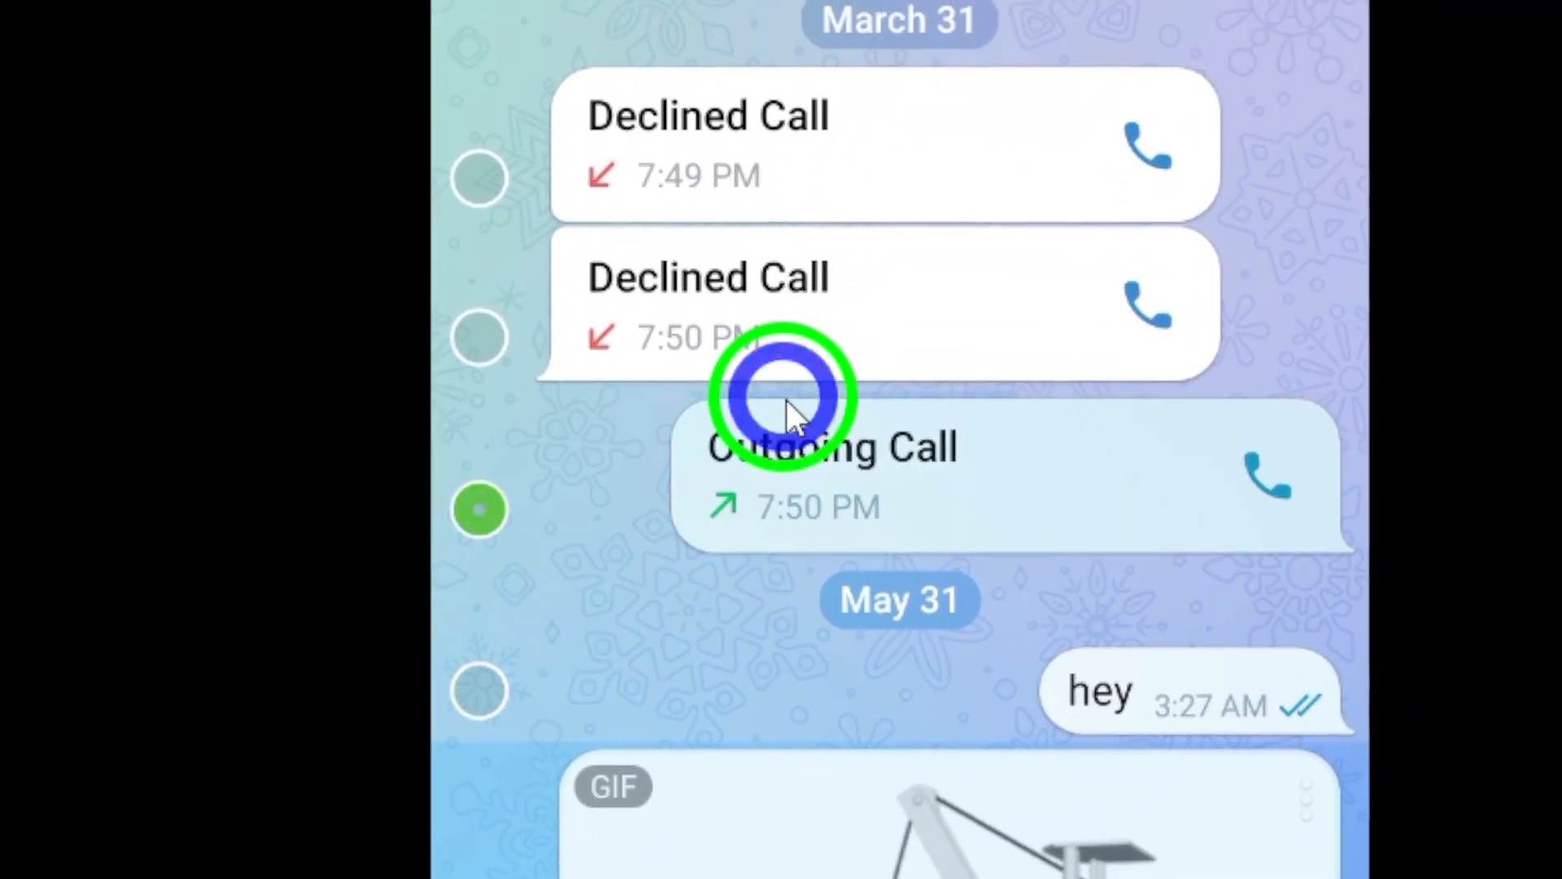
Scroll the chat and mark more messages until seven are selected, including the February 12 text.
scroll("down", 3)
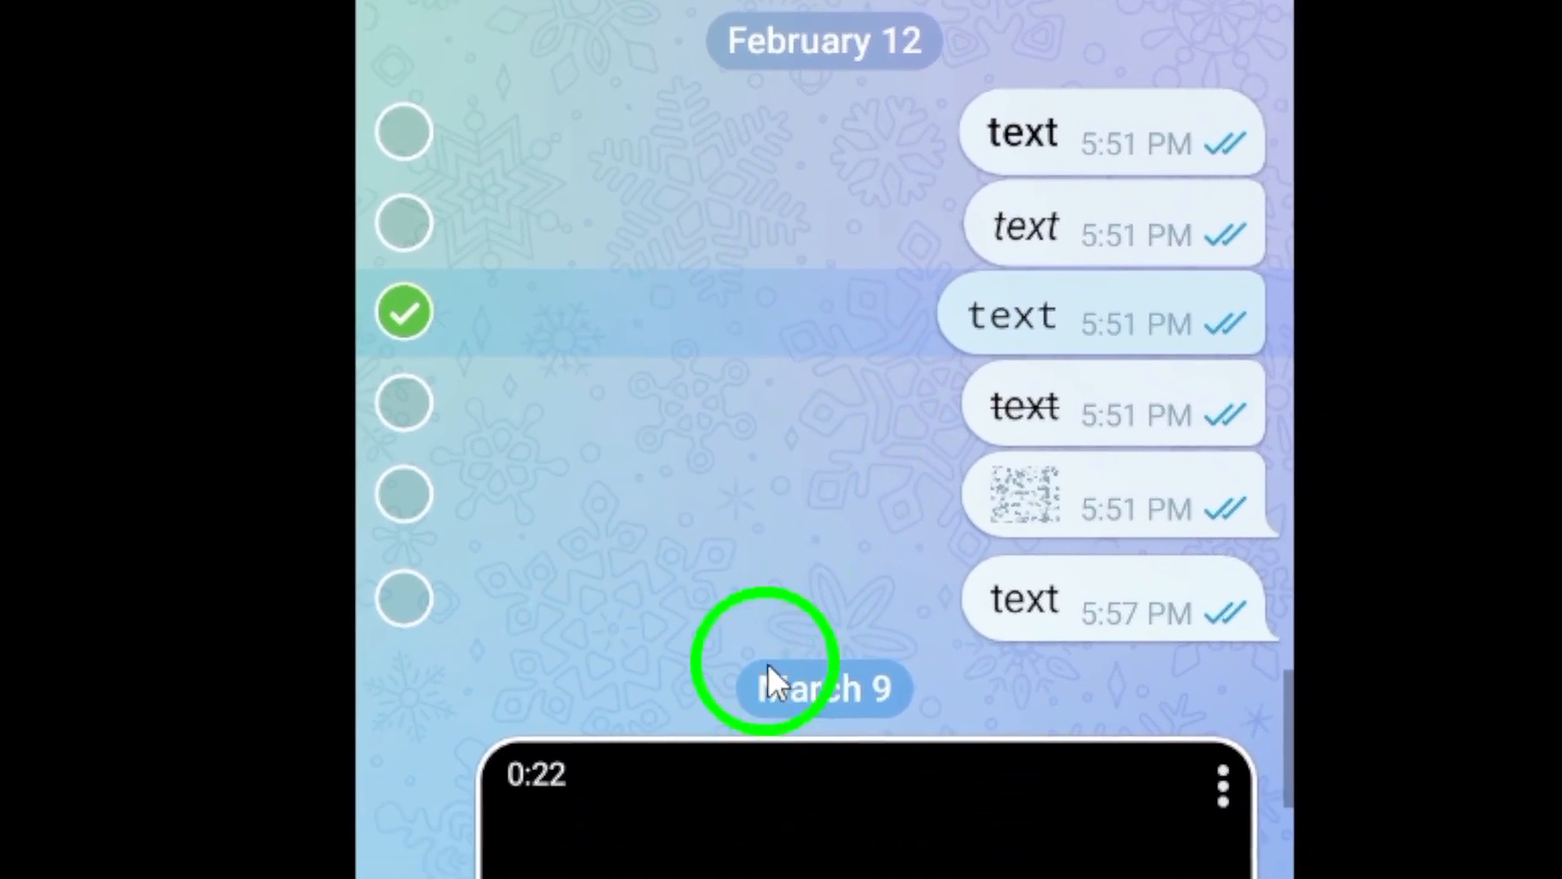
scroll("down", 3)
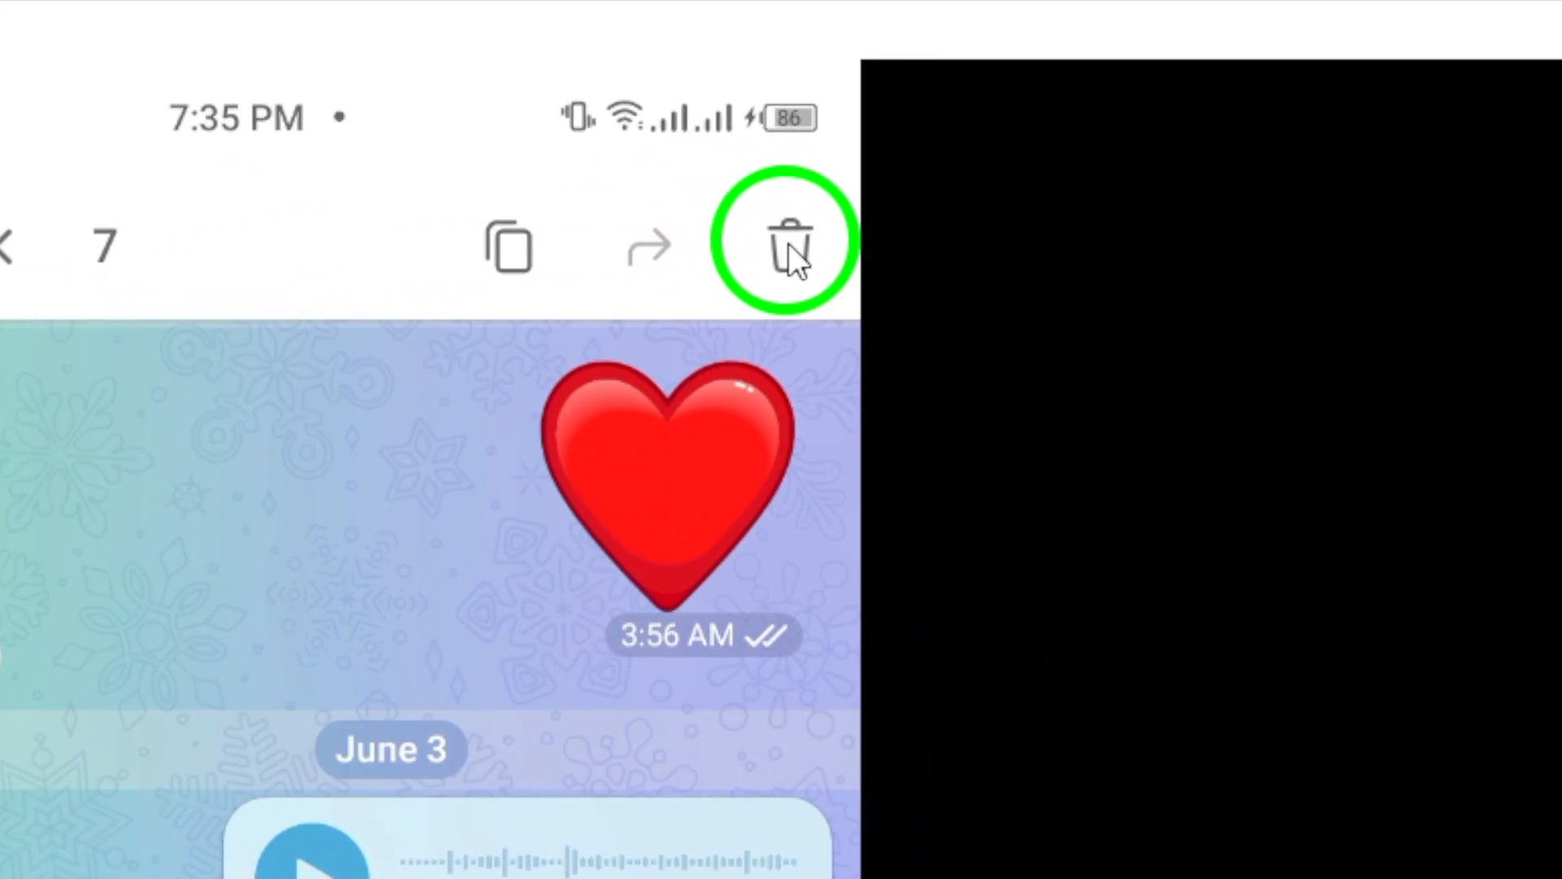
Request deletion of the 7 selected messages and screenshot the confirmation dialog.
left_click(789, 246)
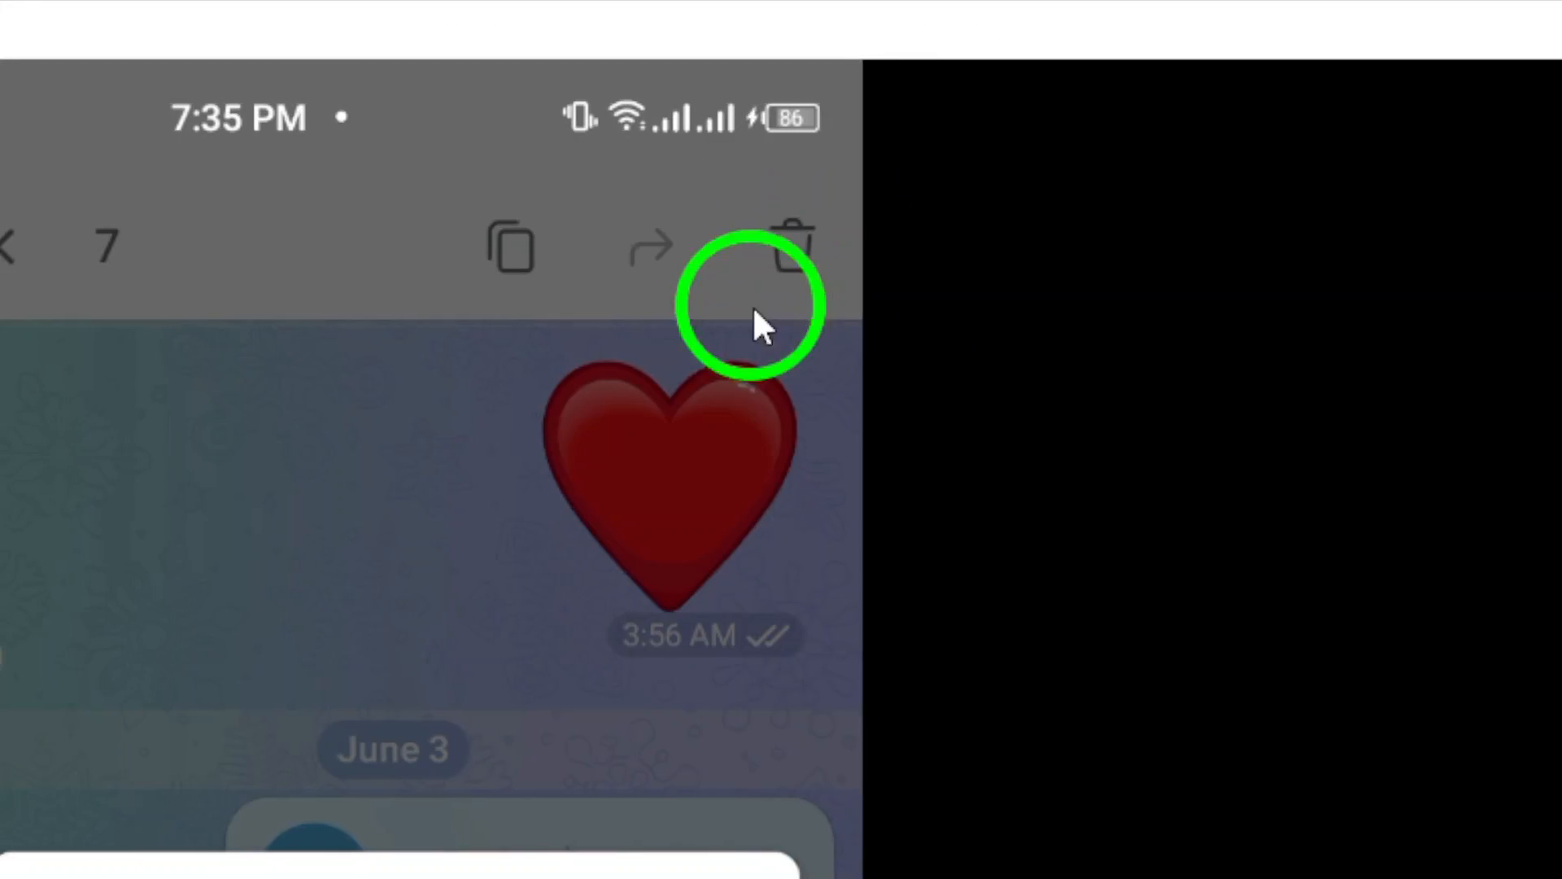
left_click(787, 247)
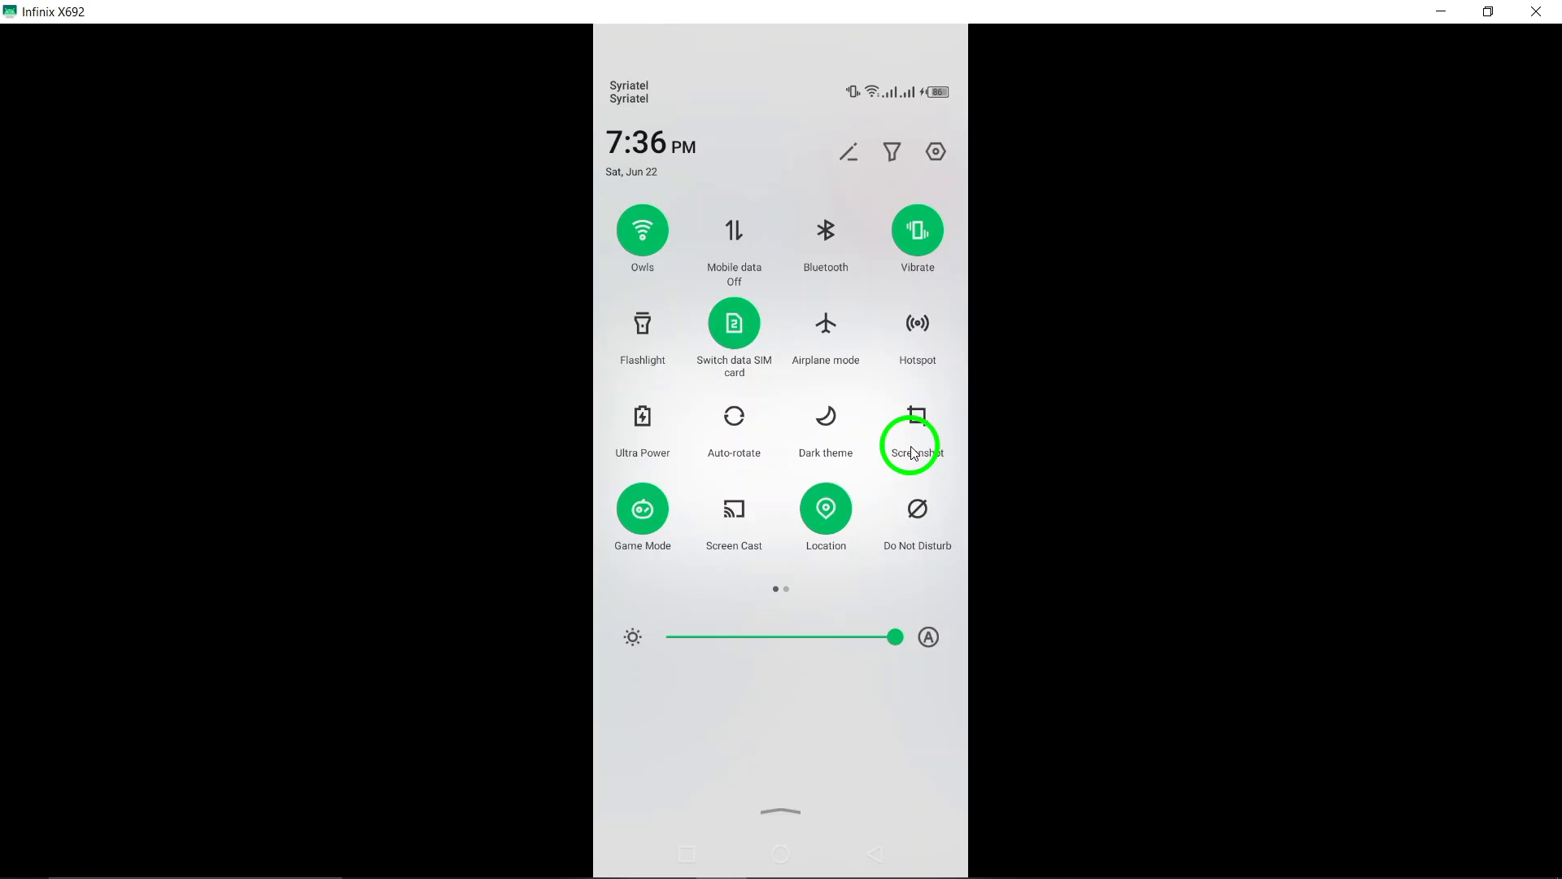
left_click(916, 415)
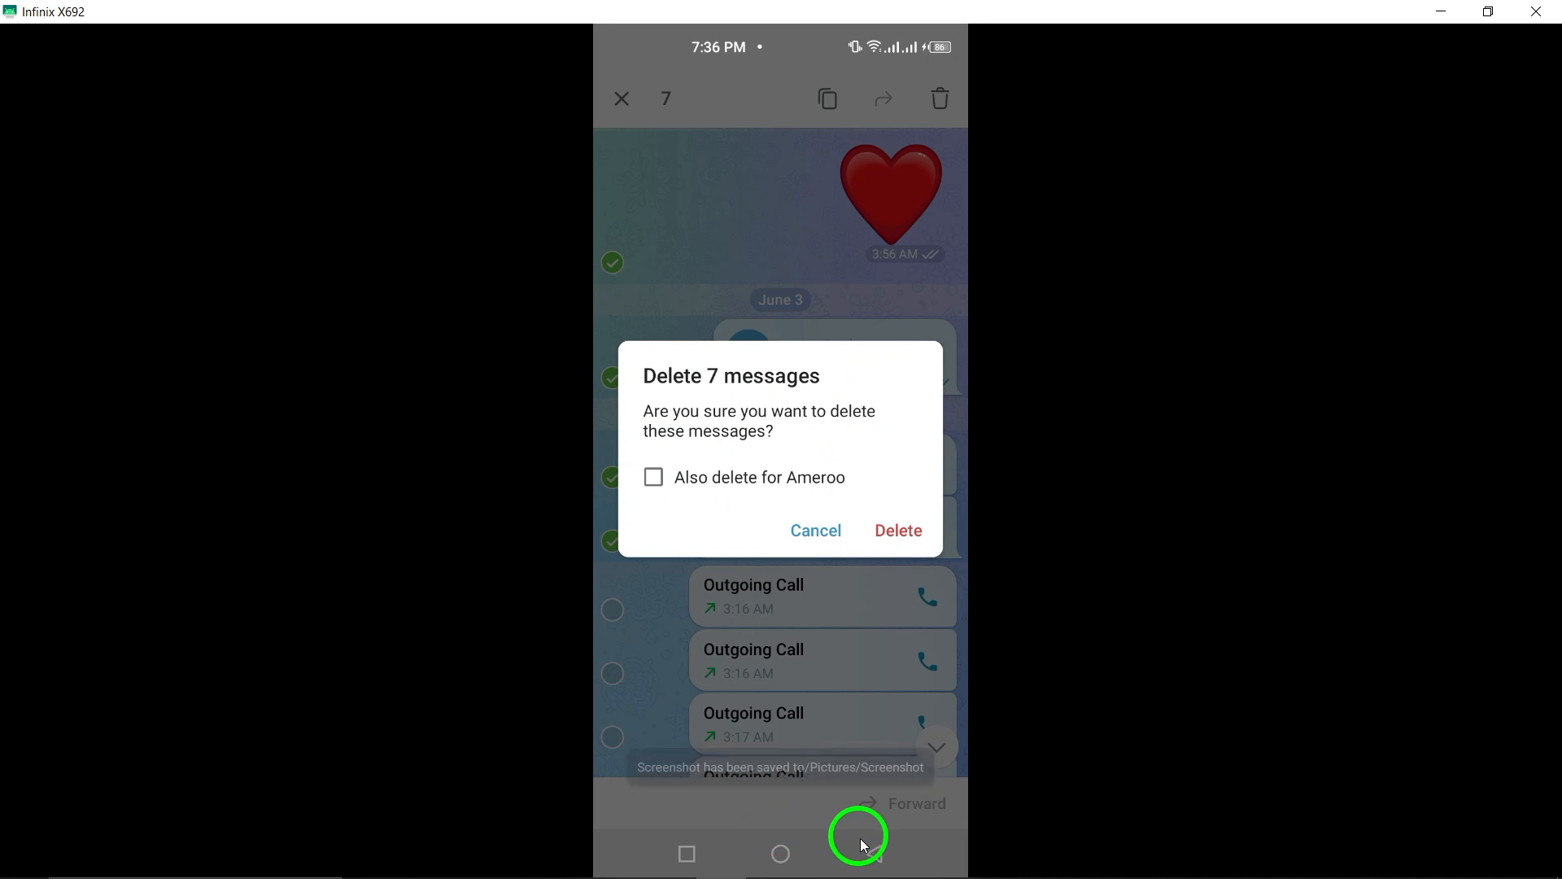